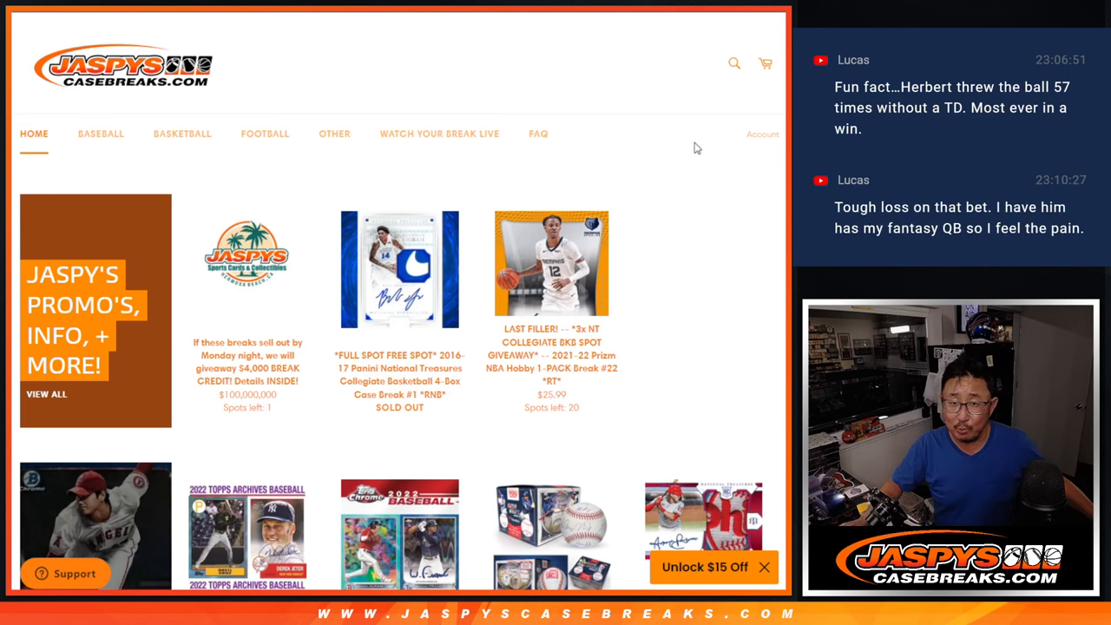
{"action": "mouse_move", "coordinate": [688, 269]}
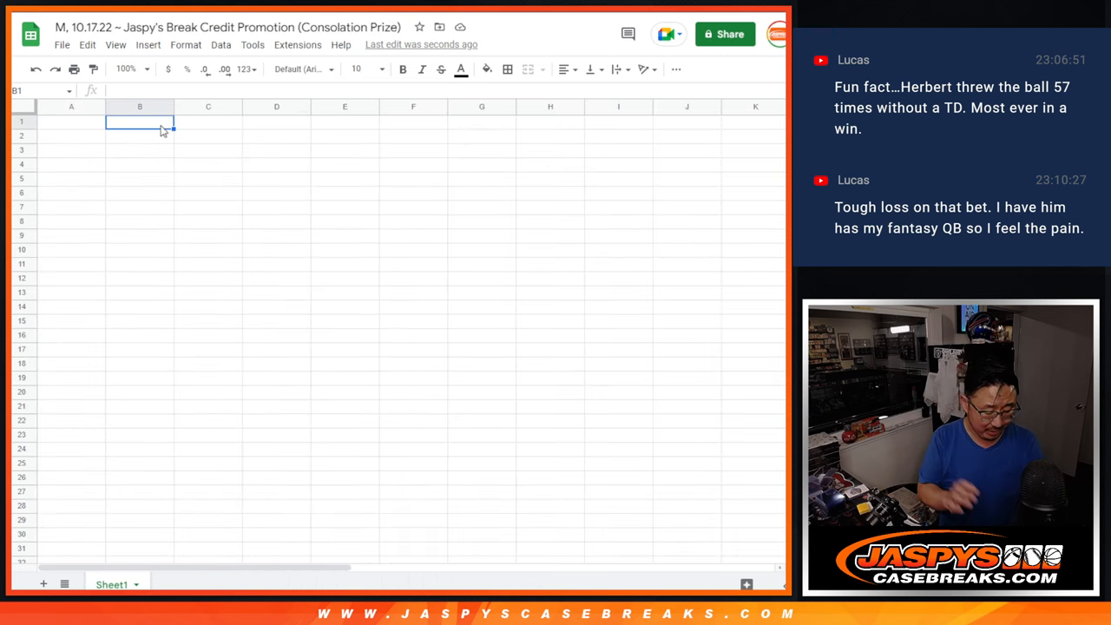
Fill B1:B10 with '$100.00 of break credit!' at size 18 and widen column A.
{"action": "type", "text": "$100.00 of break credit!"}
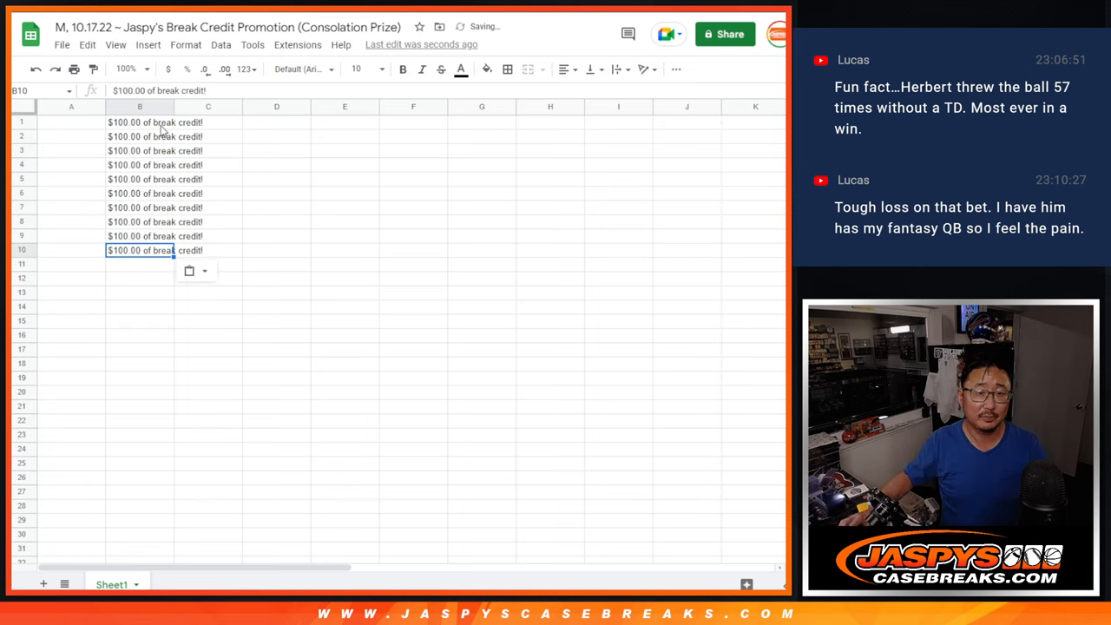
{"action": "left_click", "coordinate": [299, 69]}
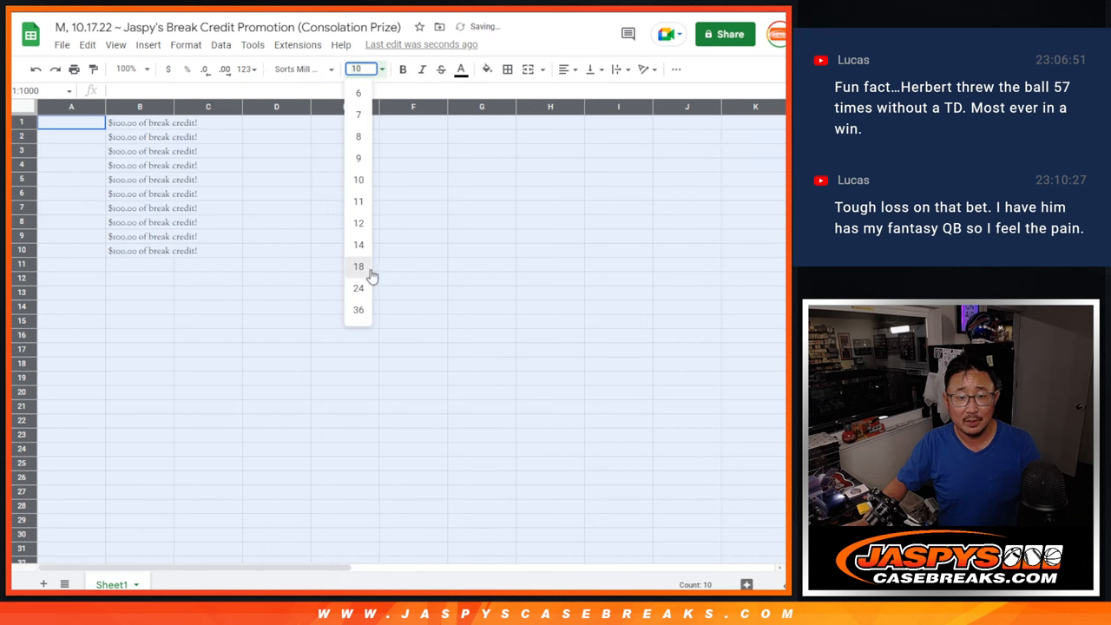
{"action": "left_click", "coordinate": [358, 266]}
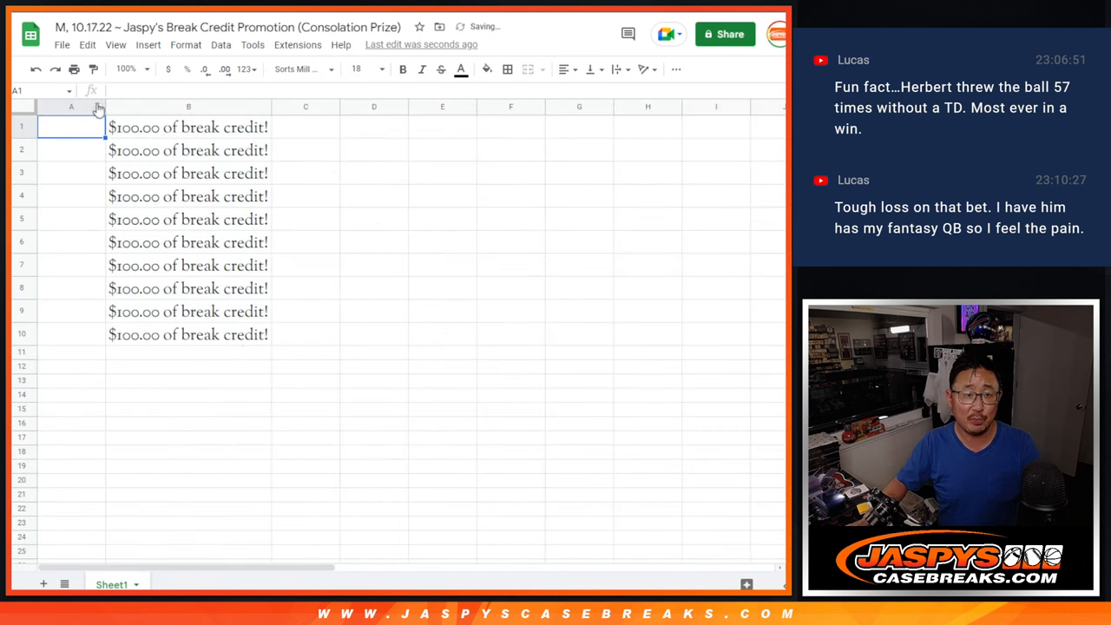
{"action": "left_click_drag", "start_coordinate": [106, 106], "coordinate": [191, 106]}
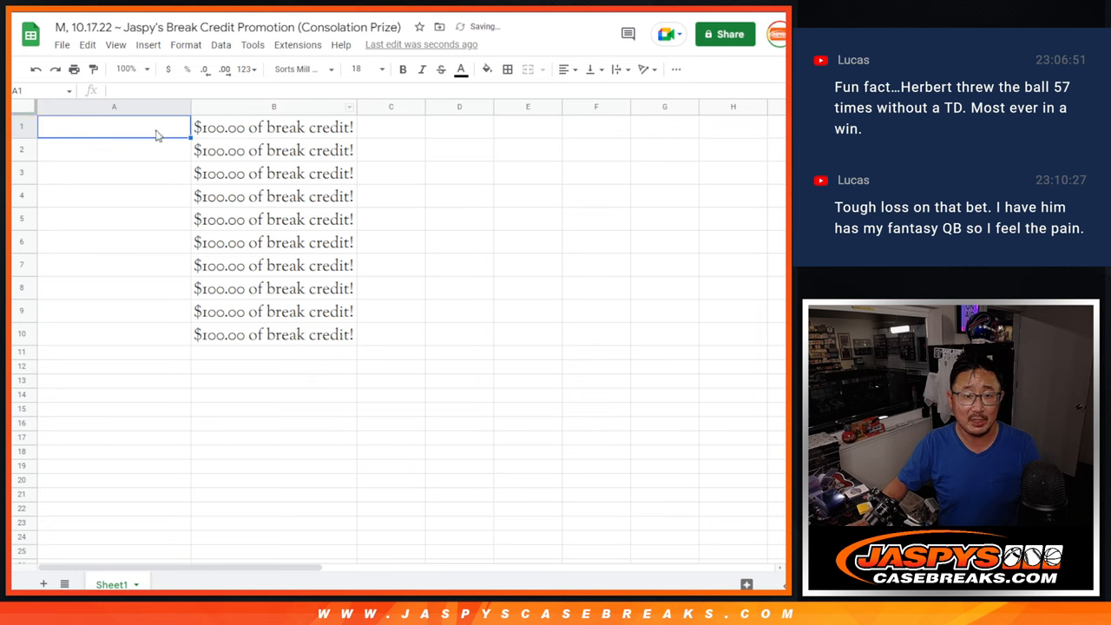
{"action": "left_click_drag", "start_coordinate": [113, 127], "coordinate": [113, 335]}
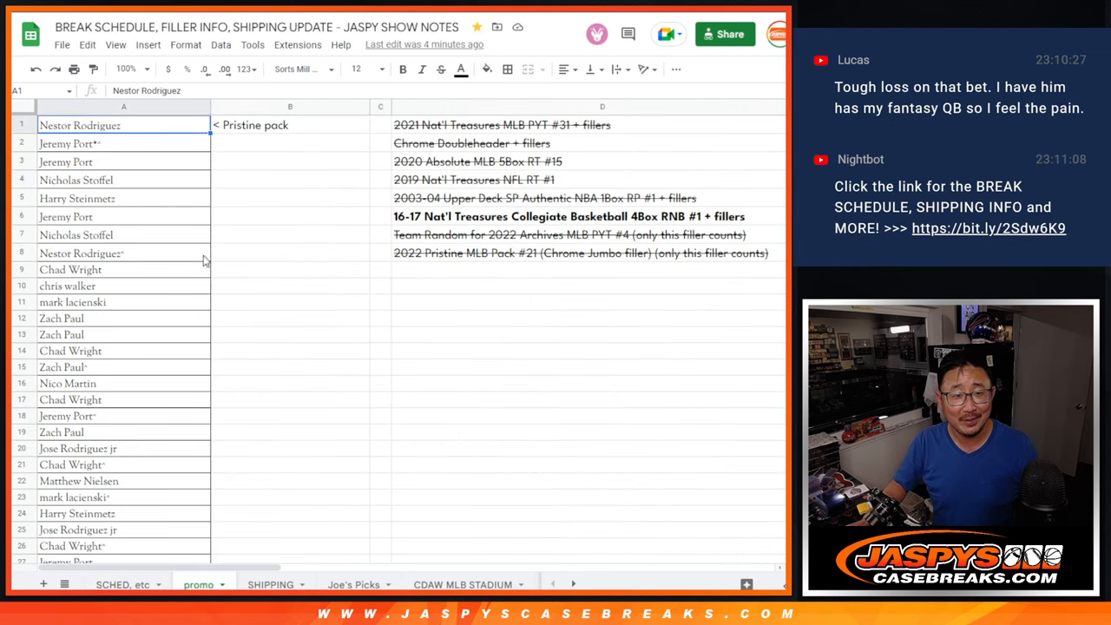
Scroll the promo list down to row 301 and select all entrant names in column A.
{"action": "scroll", "scroll_direction": "down", "scroll_amount": 3}
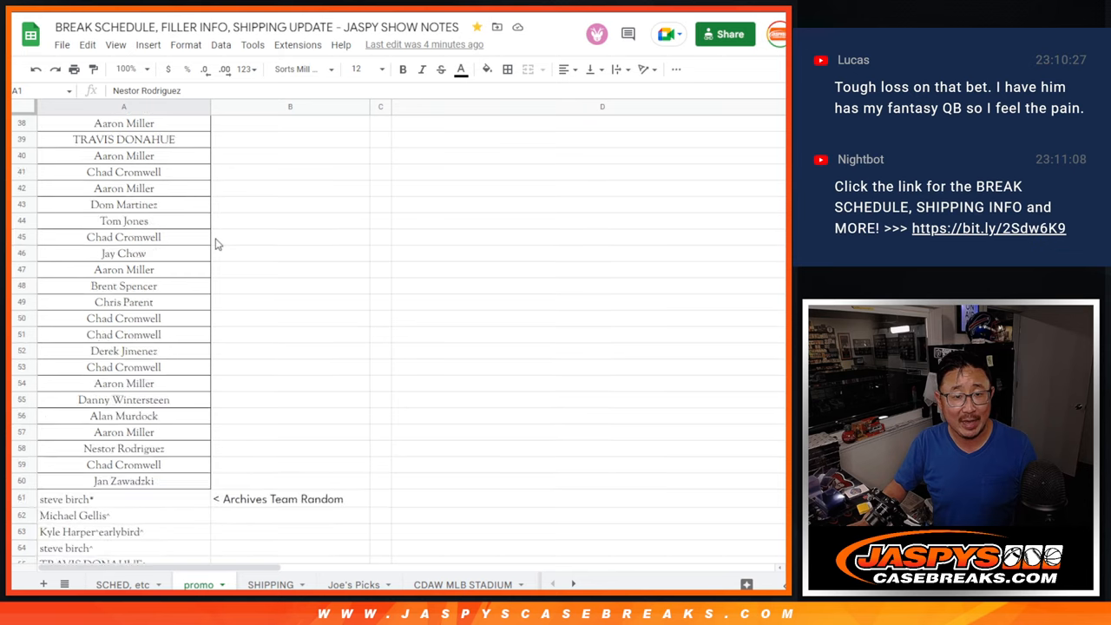
{"action": "scroll", "scroll_direction": "down", "scroll_amount": 3}
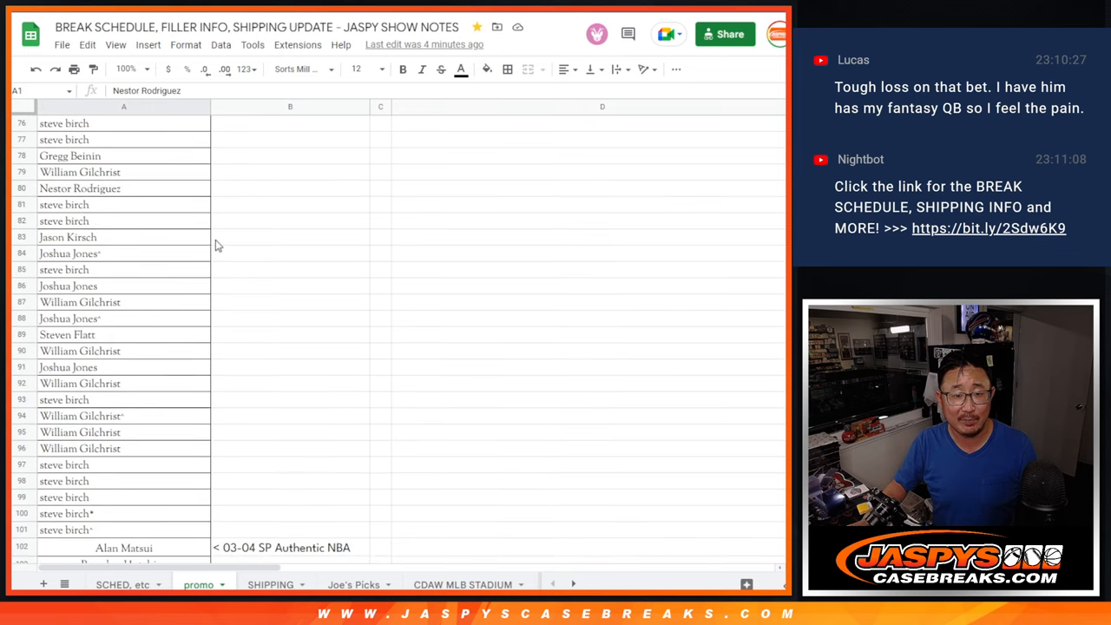
{"action": "scroll", "scroll_direction": "down", "scroll_amount": 3}
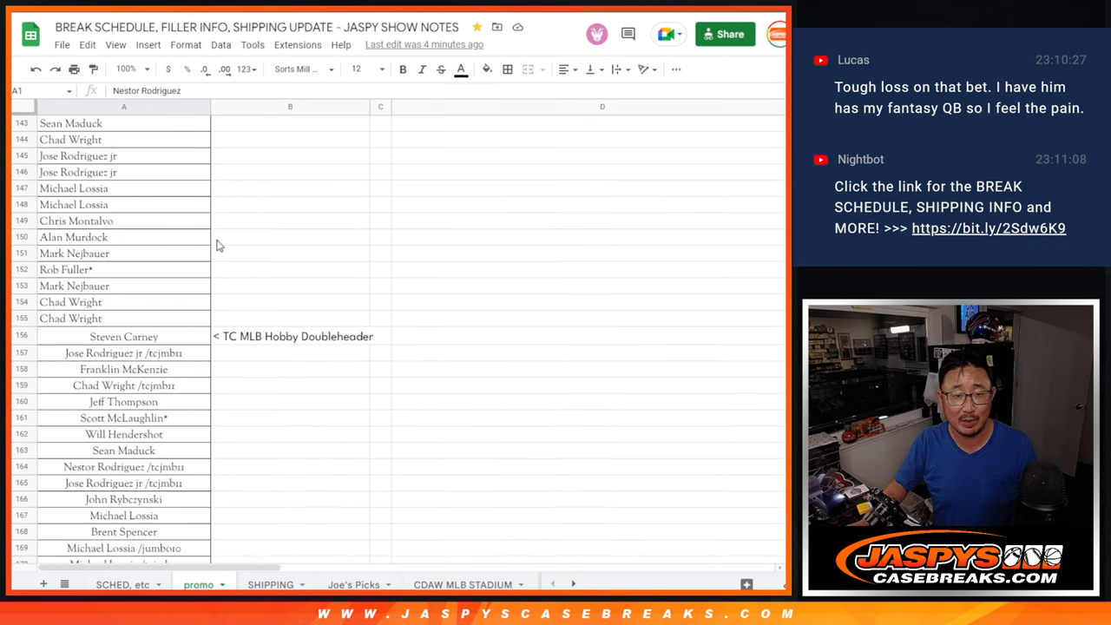
{"action": "scroll", "scroll_direction": "down", "scroll_amount": 3}
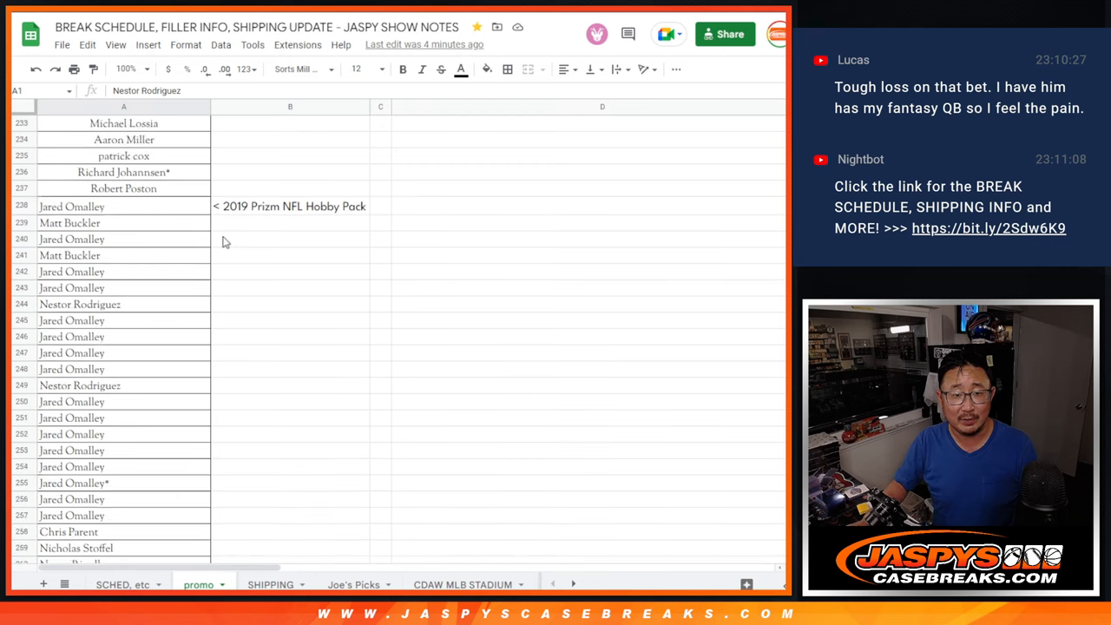
{"action": "scroll", "scroll_direction": "down", "scroll_amount": 3}
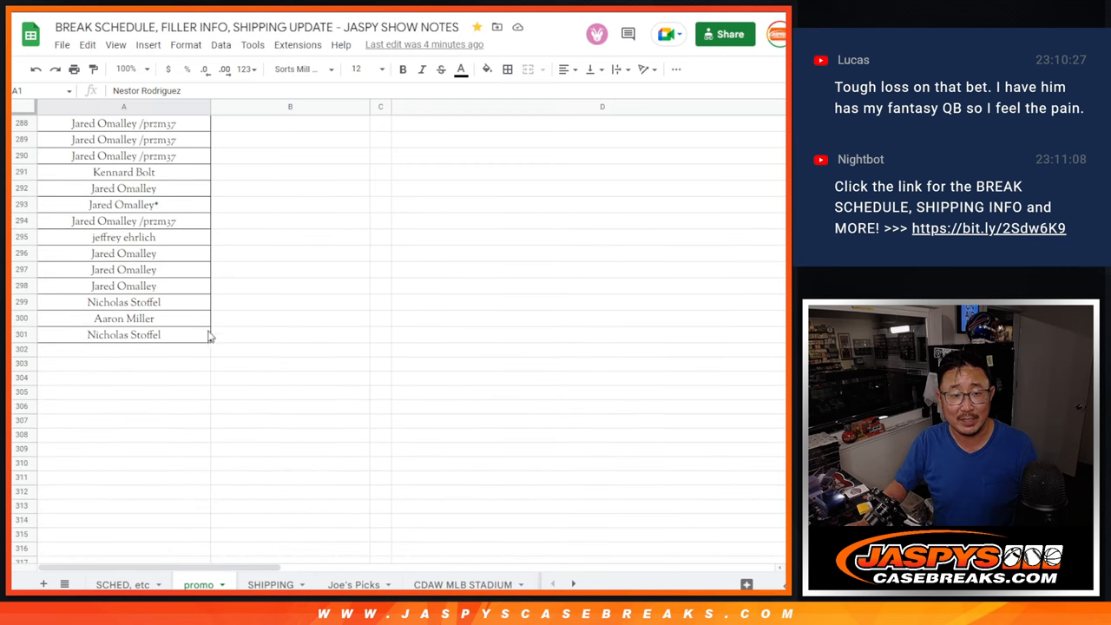
{"action": "left_click", "coordinate": [123, 106]}
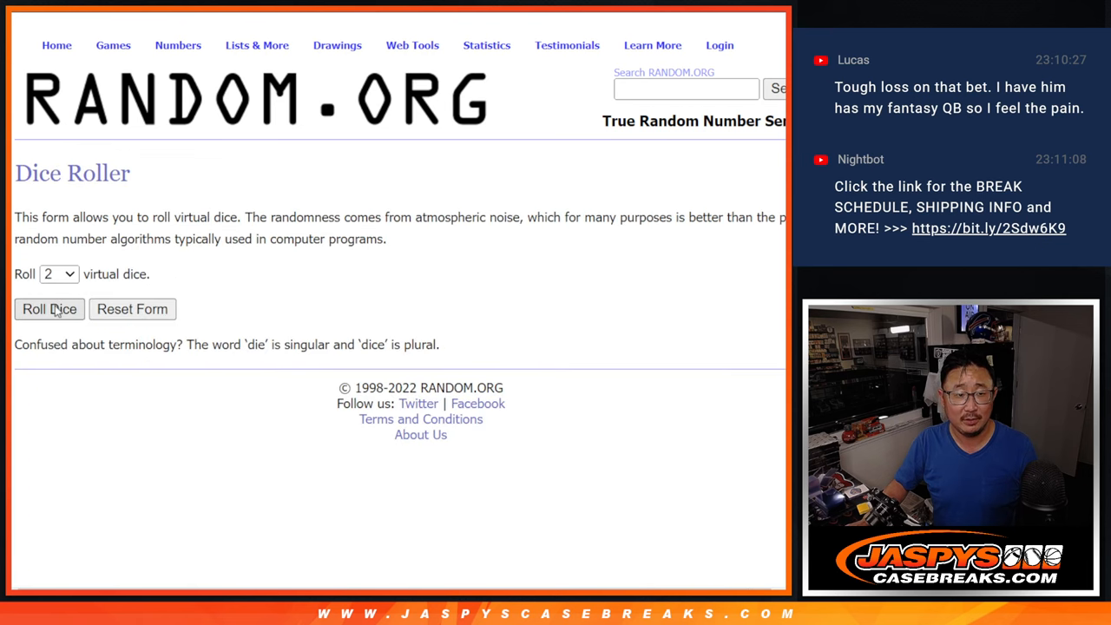
Roll two virtual dice on the RANDOM.ORG Dice Roller.
{"action": "left_click", "coordinate": [49, 309]}
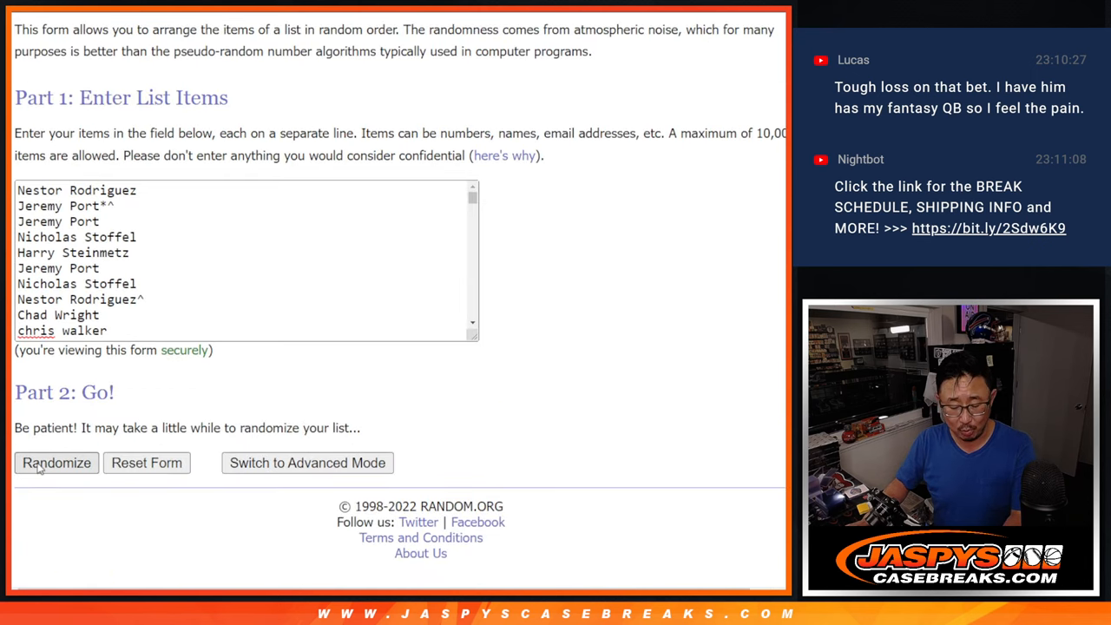
Randomize the pasted list of 301 entrants in the List Randomizer.
{"action": "left_click", "coordinate": [57, 463]}
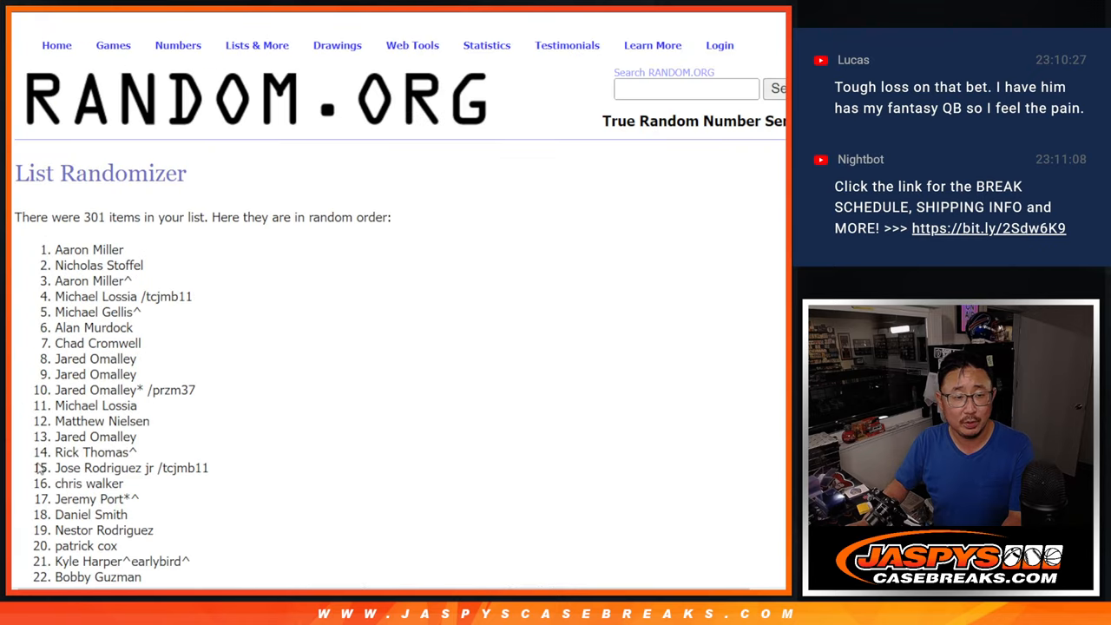
Reshuffle the 301-entrant list with Again! and scroll through each new order.
{"action": "scroll", "scroll_direction": "down", "scroll_amount": 3}
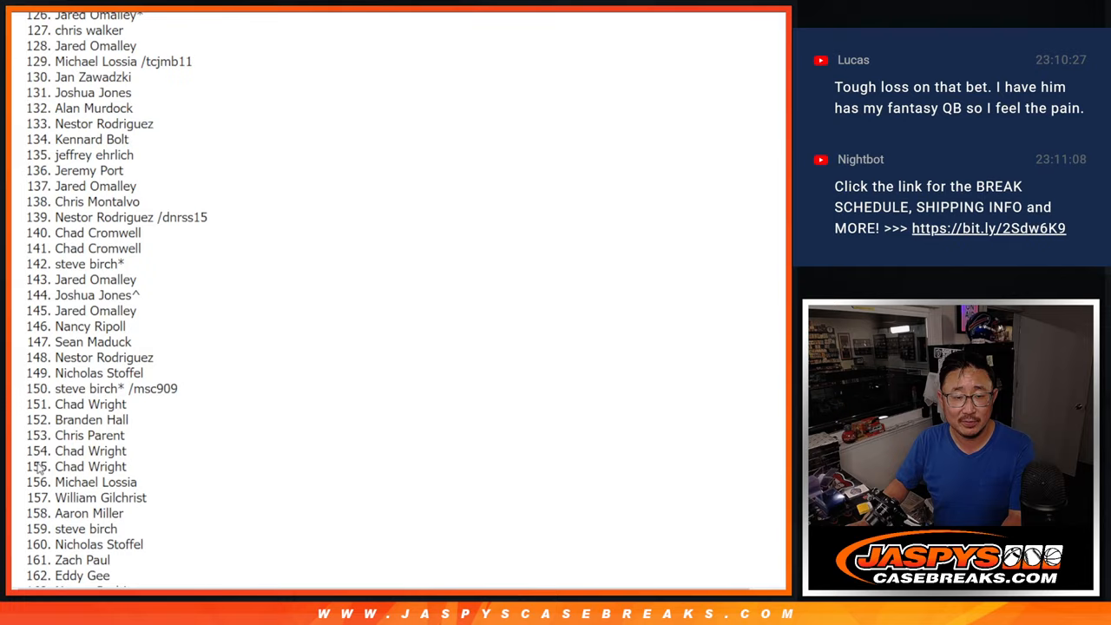
{"action": "left_click", "coordinate": [40, 463]}
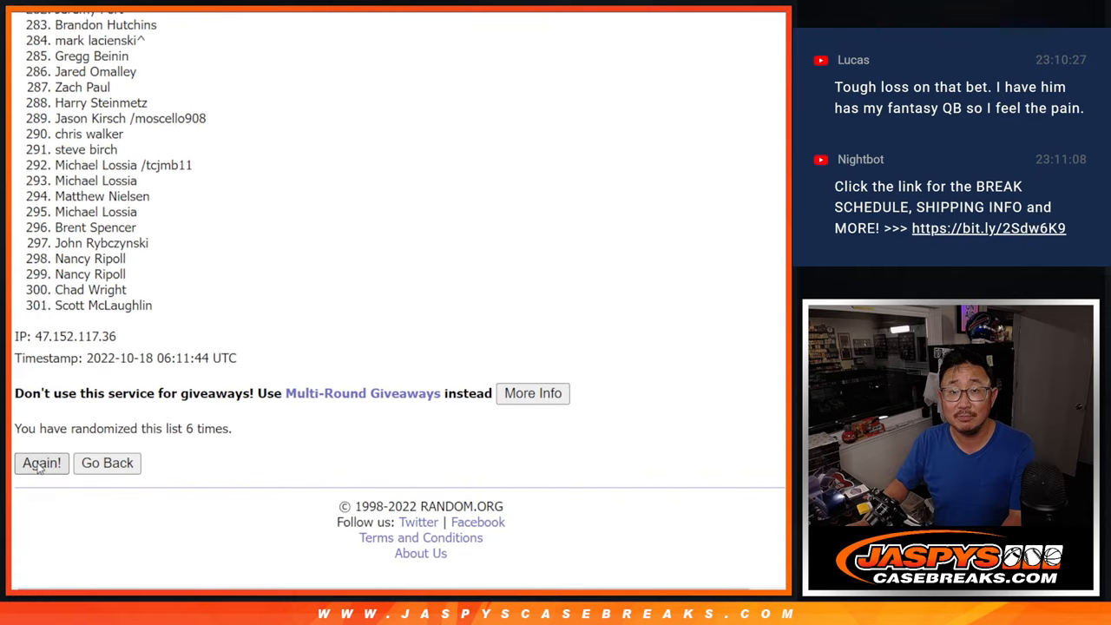
{"action": "left_click", "coordinate": [41, 463]}
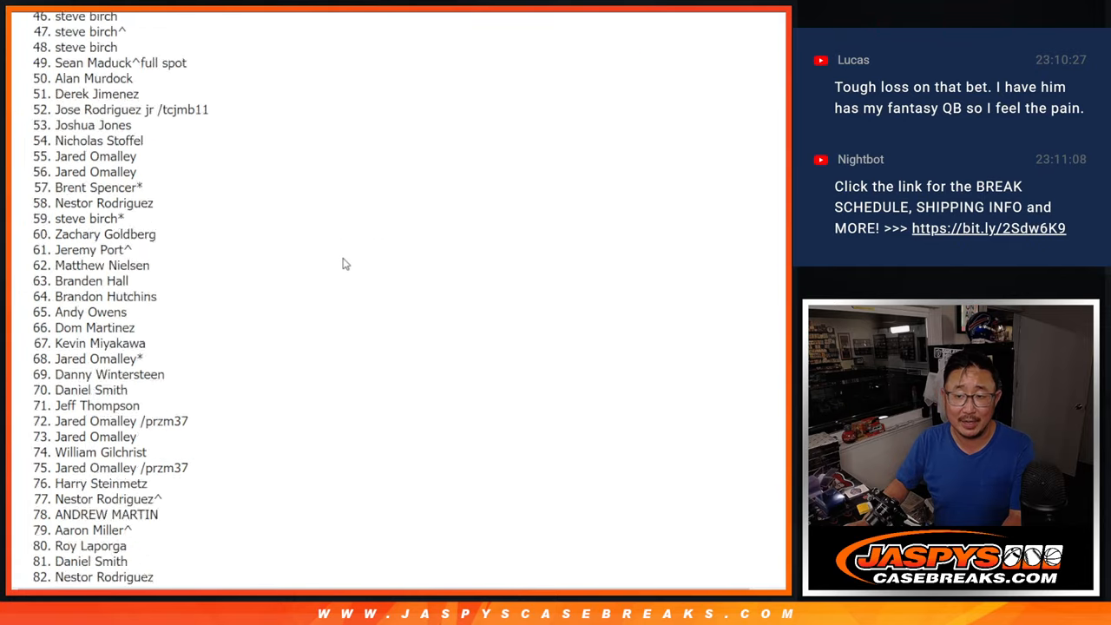
{"action": "scroll", "scroll_direction": "down", "scroll_amount": 3}
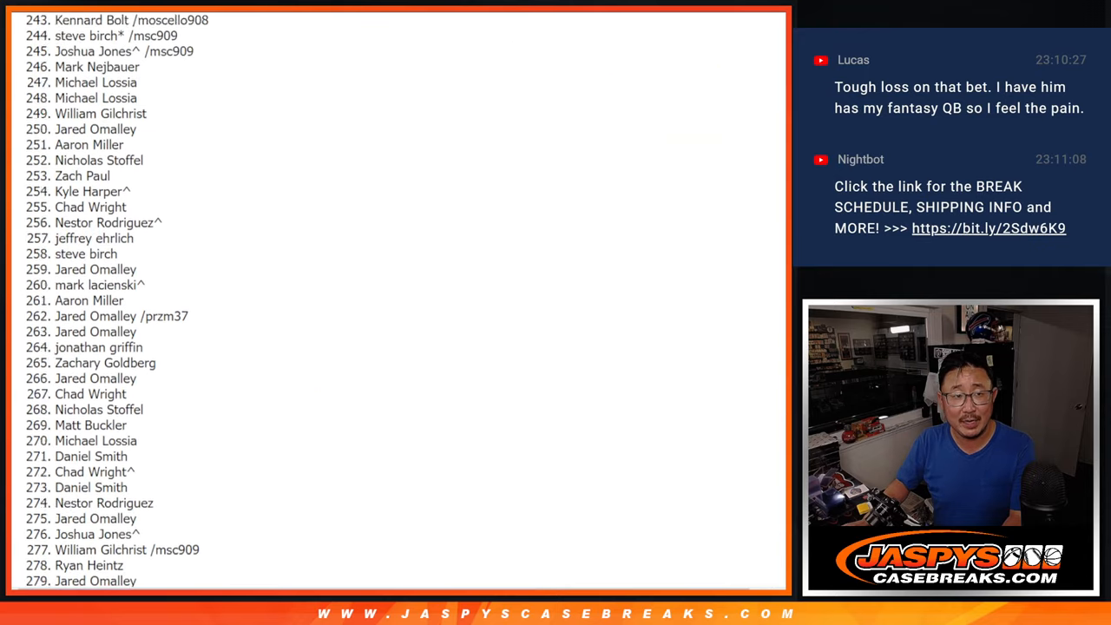
{"action": "scroll", "scroll_direction": "up", "scroll_amount": 3}
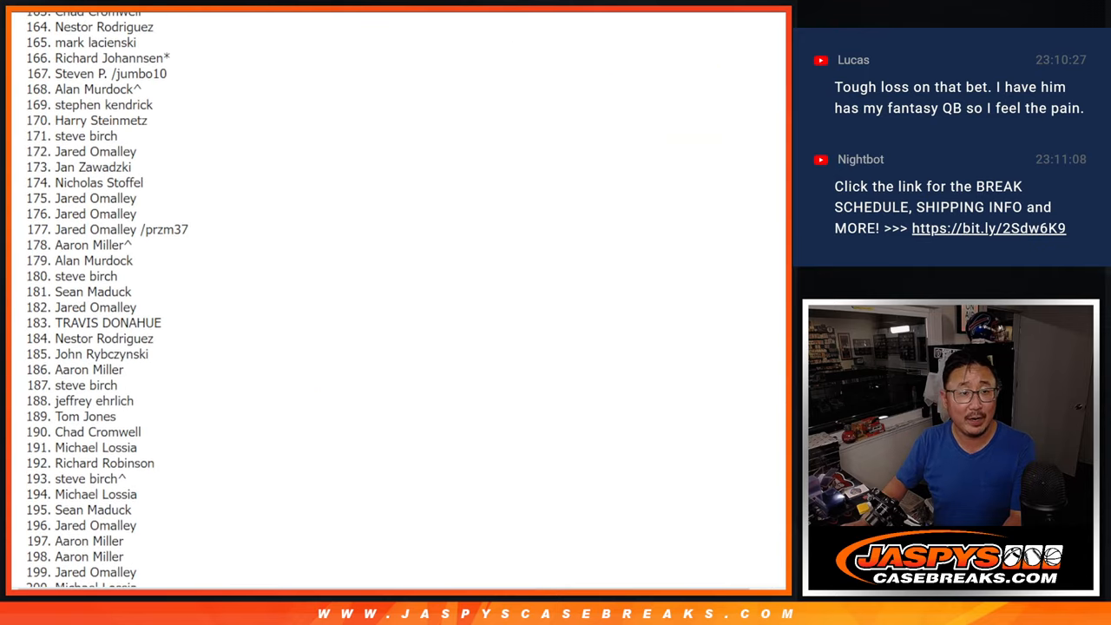
{"action": "scroll", "scroll_direction": "up", "scroll_amount": 3}
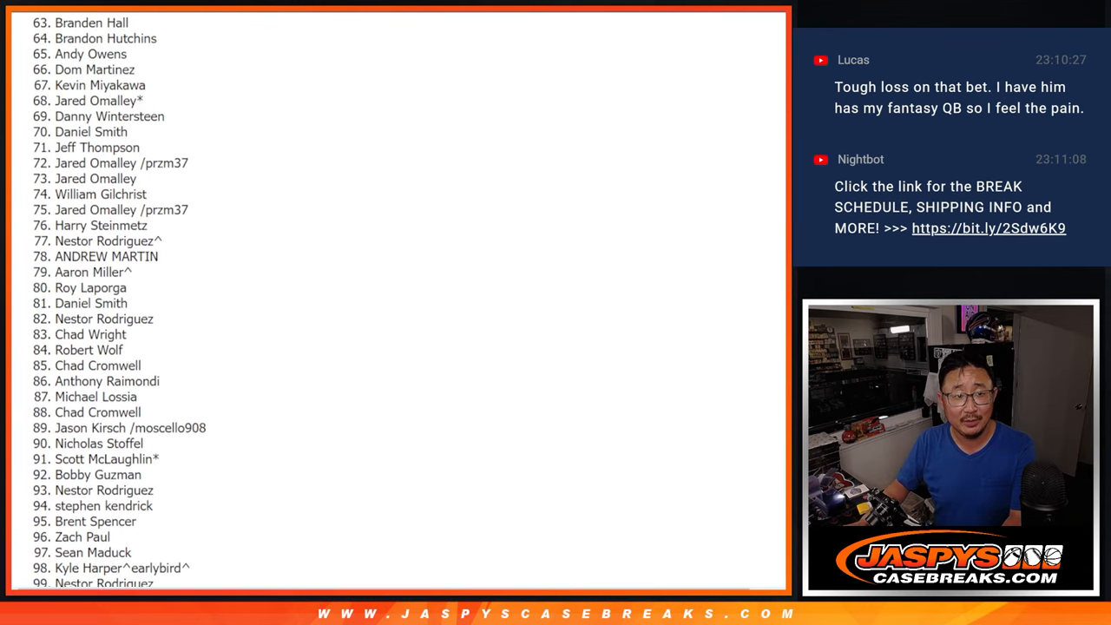
{"action": "scroll", "scroll_direction": "up", "scroll_amount": 3}
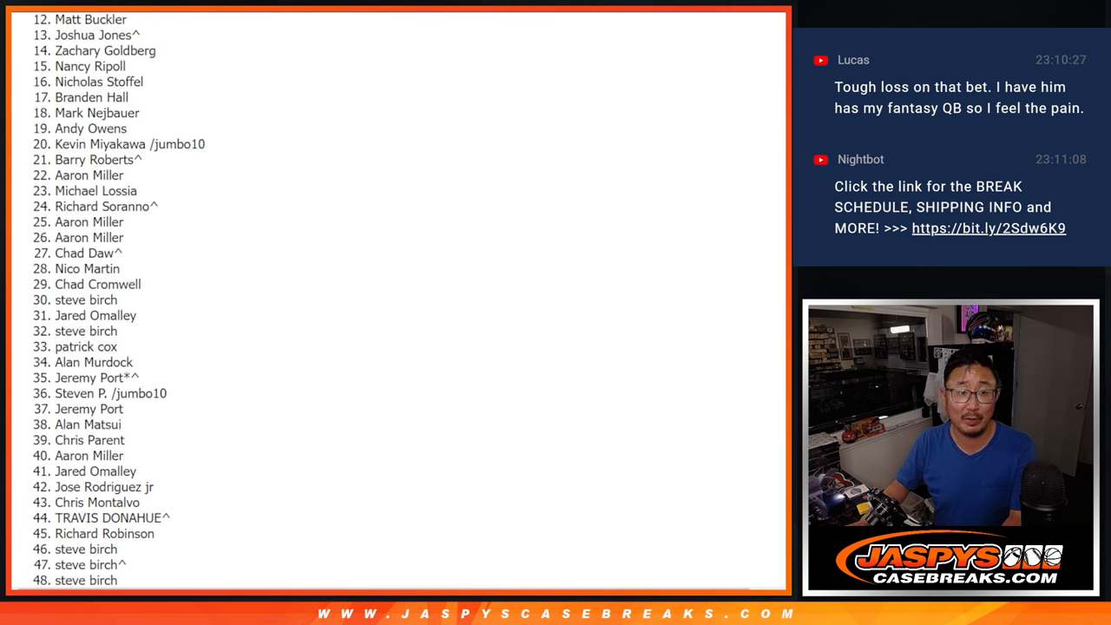
{"action": "scroll", "scroll_direction": "up", "scroll_amount": 3}
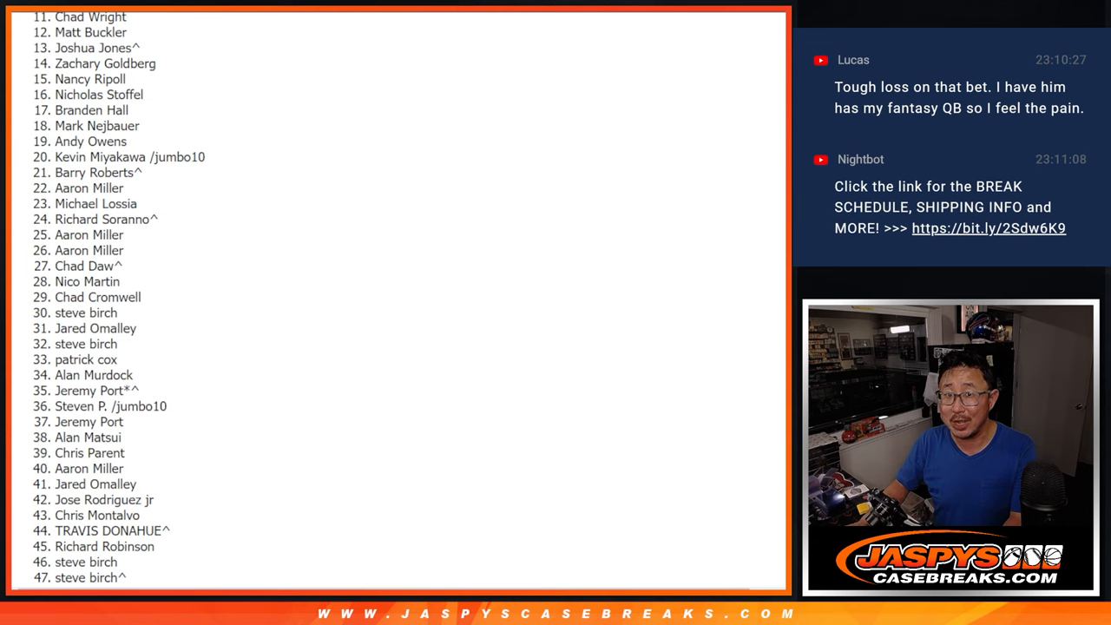
{"action": "scroll", "scroll_direction": "down", "scroll_amount": 3}
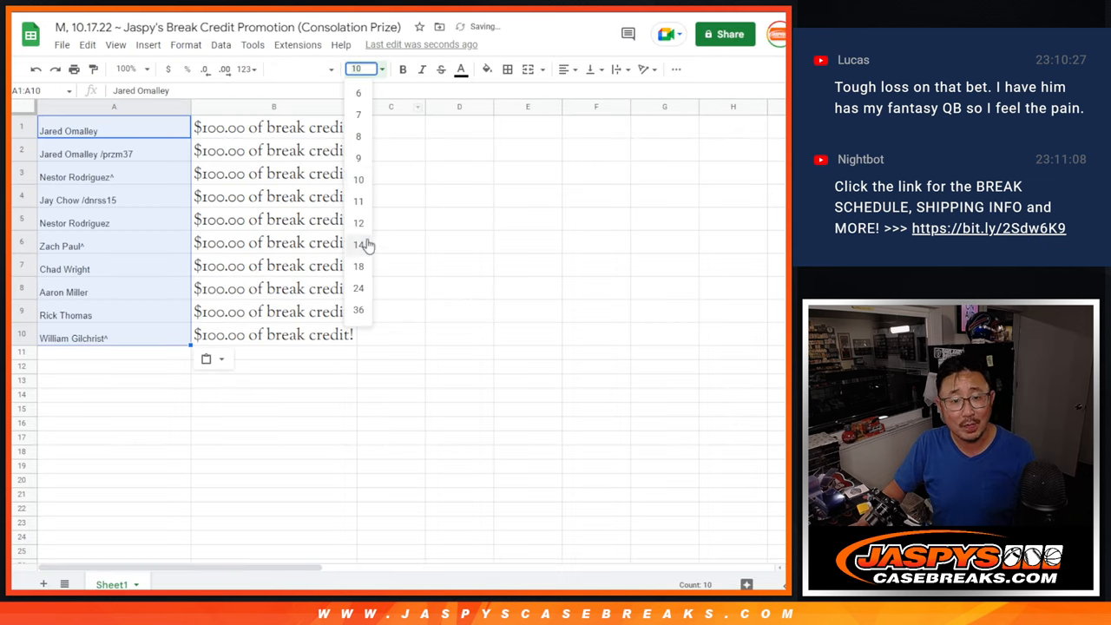
Enlarge the ten winner names in A1:A10 to size 18 and widen column A.
{"action": "left_click", "coordinate": [359, 265]}
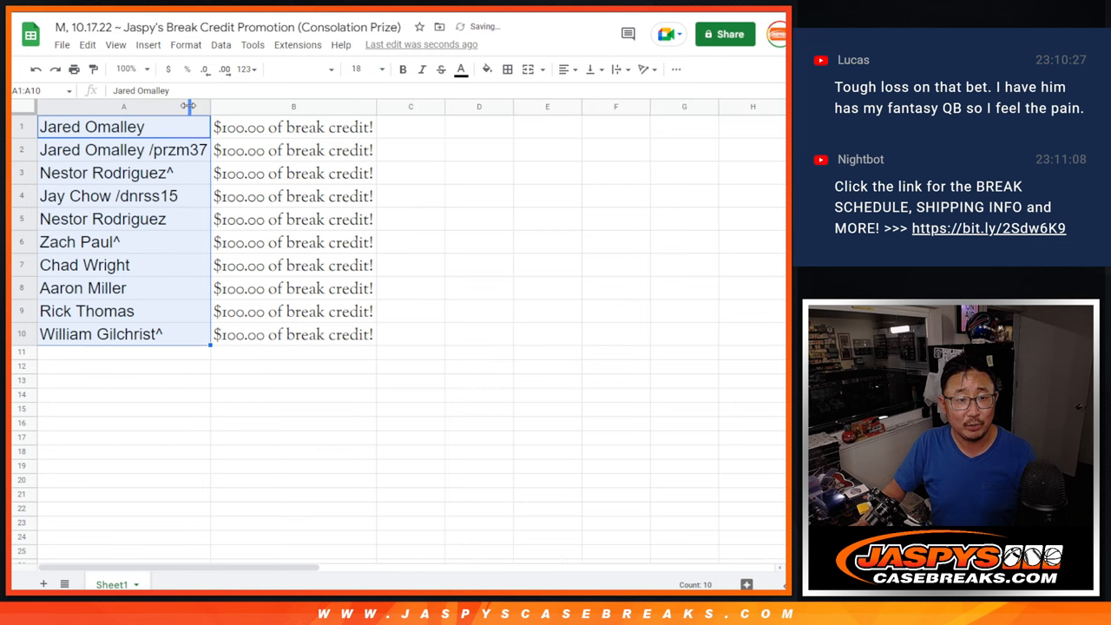
{"action": "left_click", "coordinate": [124, 127]}
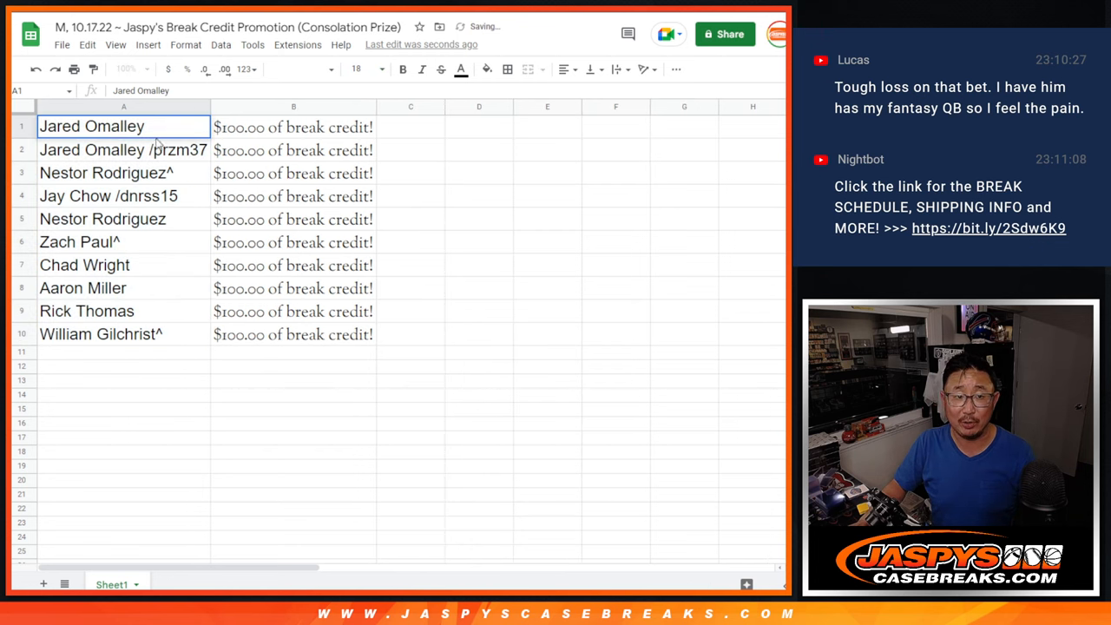
{"action": "left_click_drag", "start_coordinate": [91, 127], "coordinate": [123, 149]}
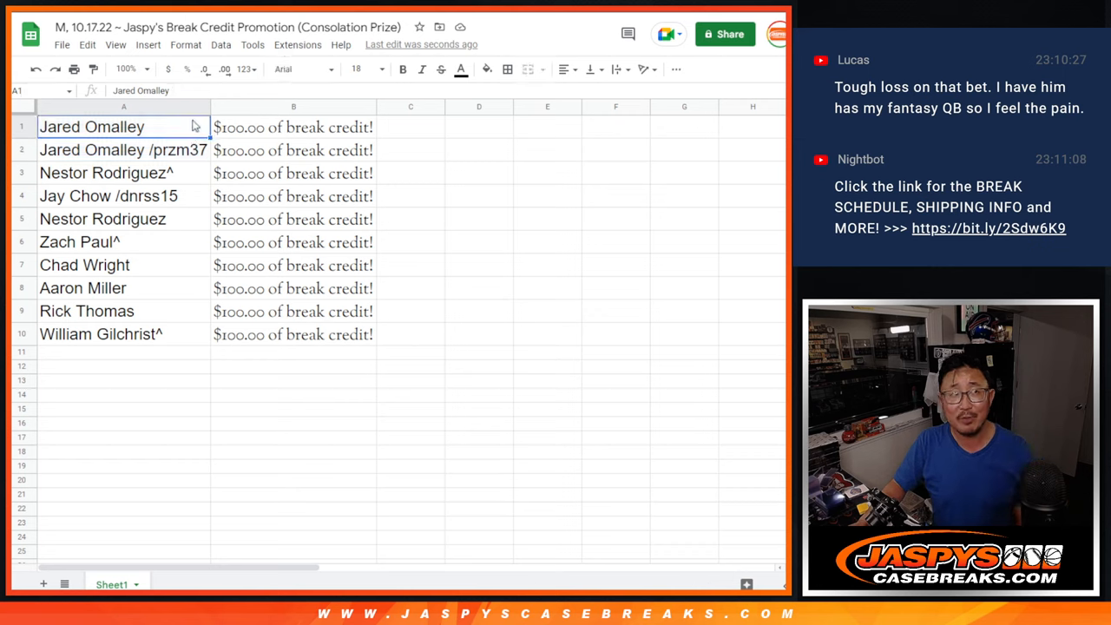
{"action": "mouse_move", "coordinate": [193, 131]}
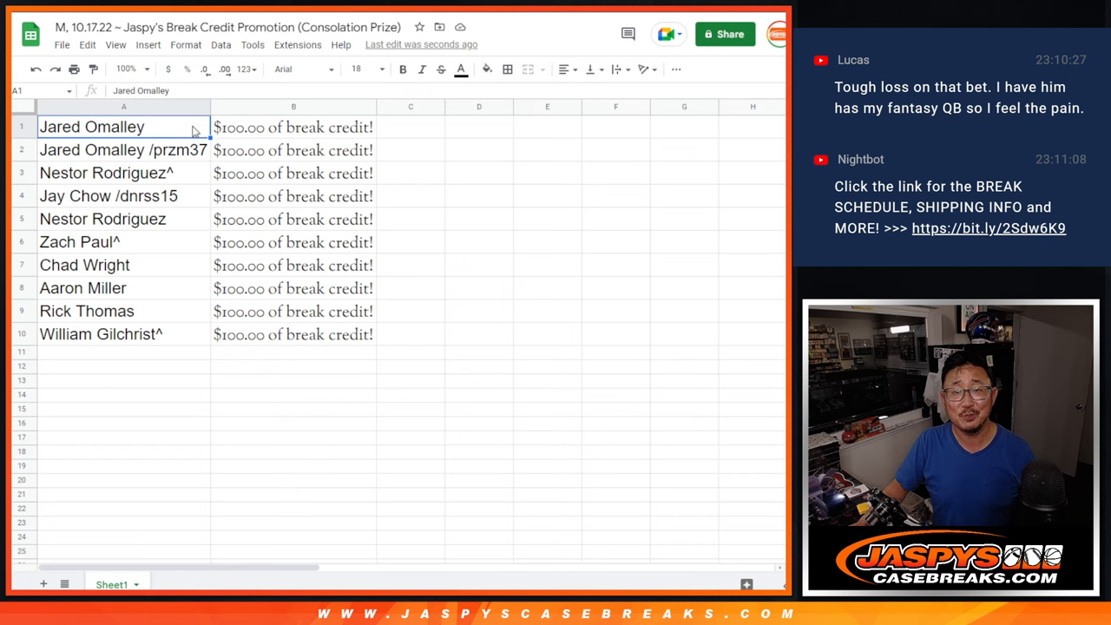